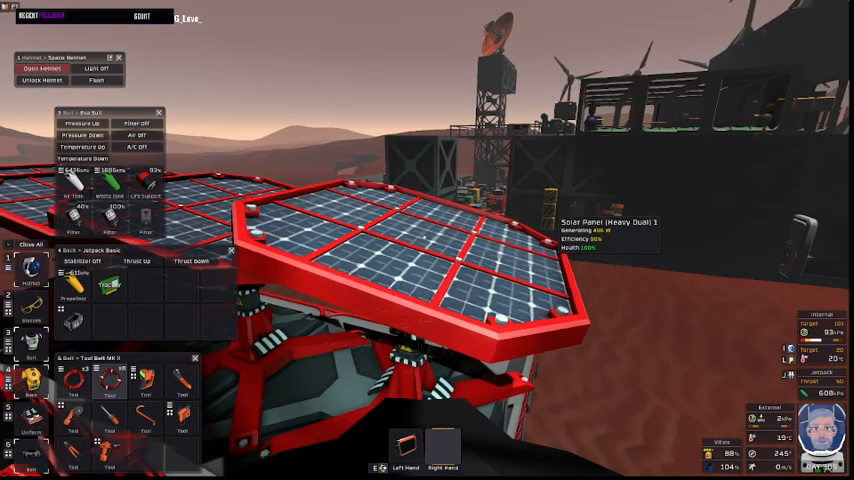
pyautogui.moveTo(421, 237)
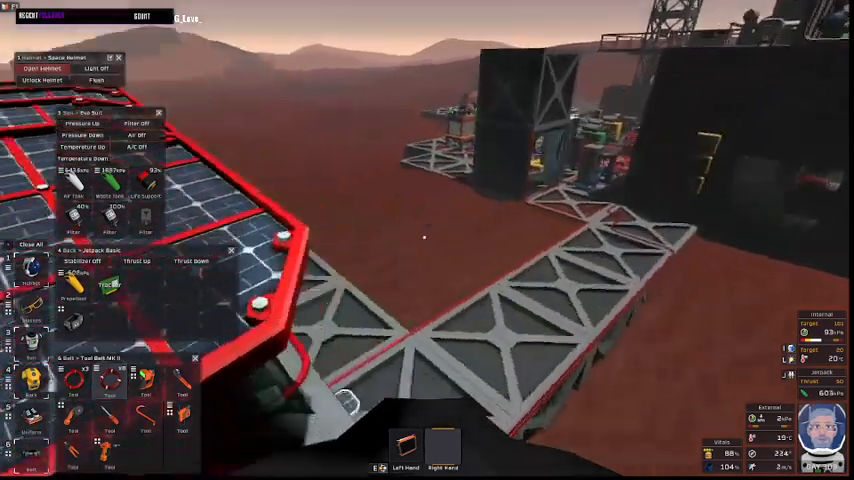